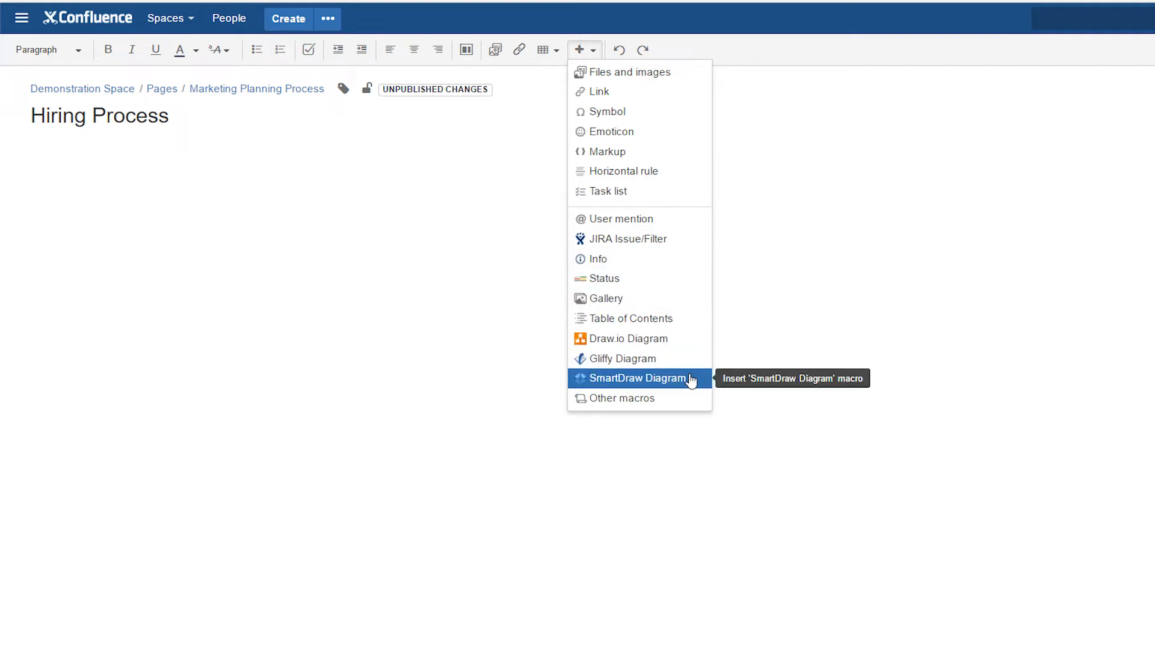
Insert a SmartDraw Diagram into the Confluence Hiring Process page.
left_click(637, 378)
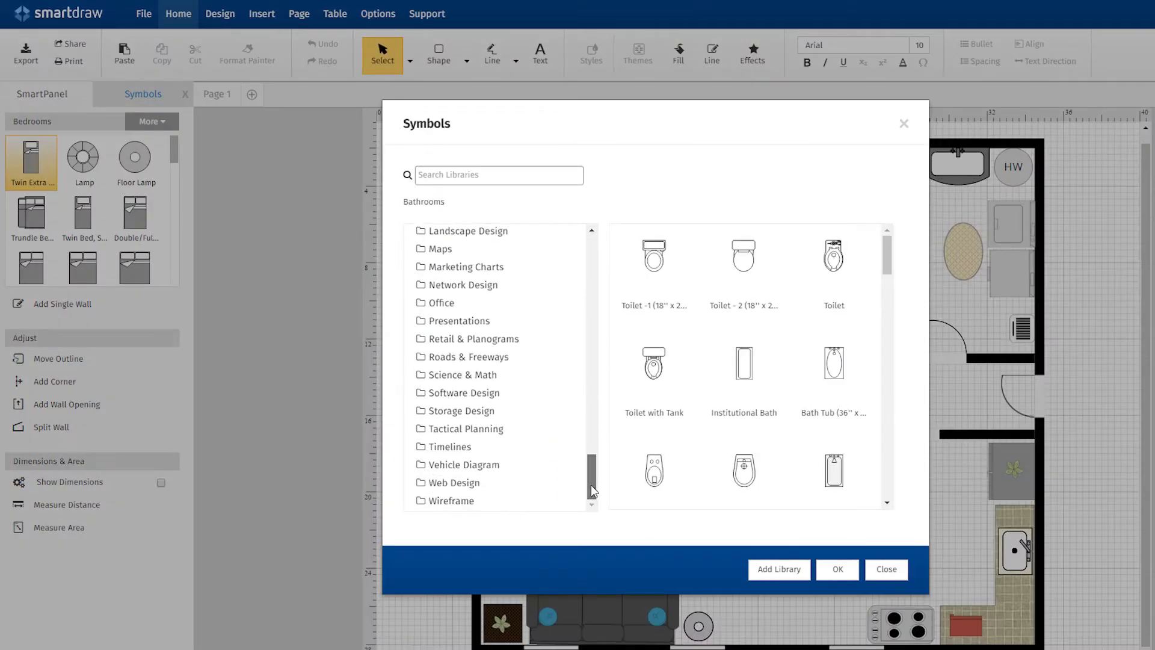
Browse Furniture by Rooms > Conference symbols such as round and rectangle tables, then the template gallery.
left_click(466, 379)
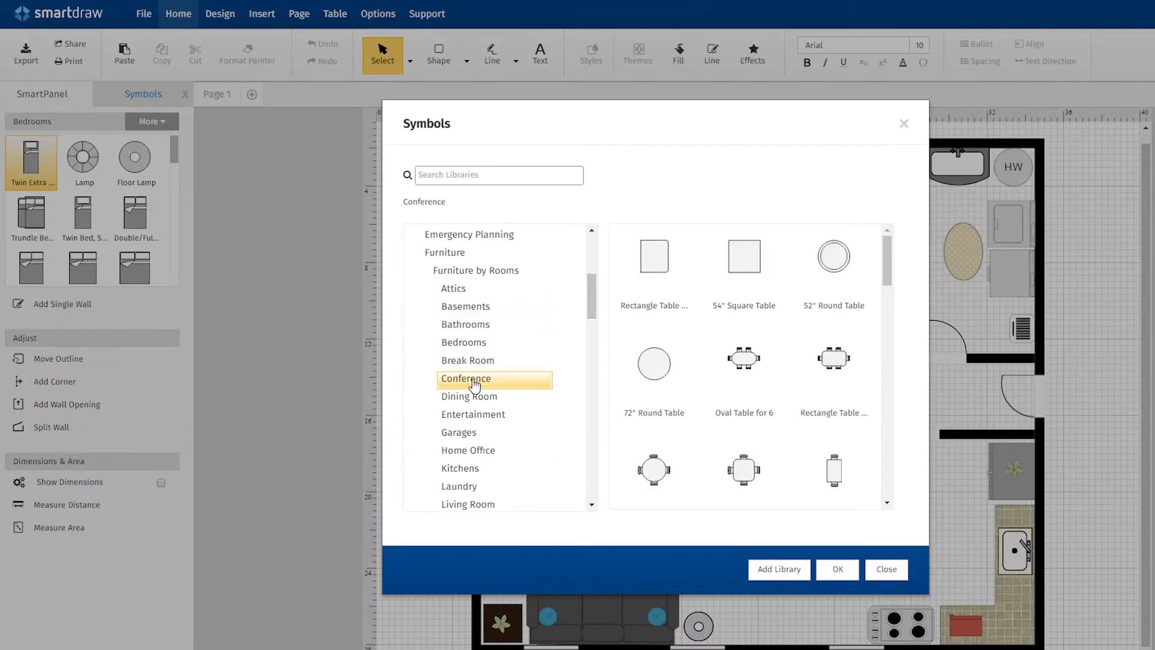
left_click(468, 450)
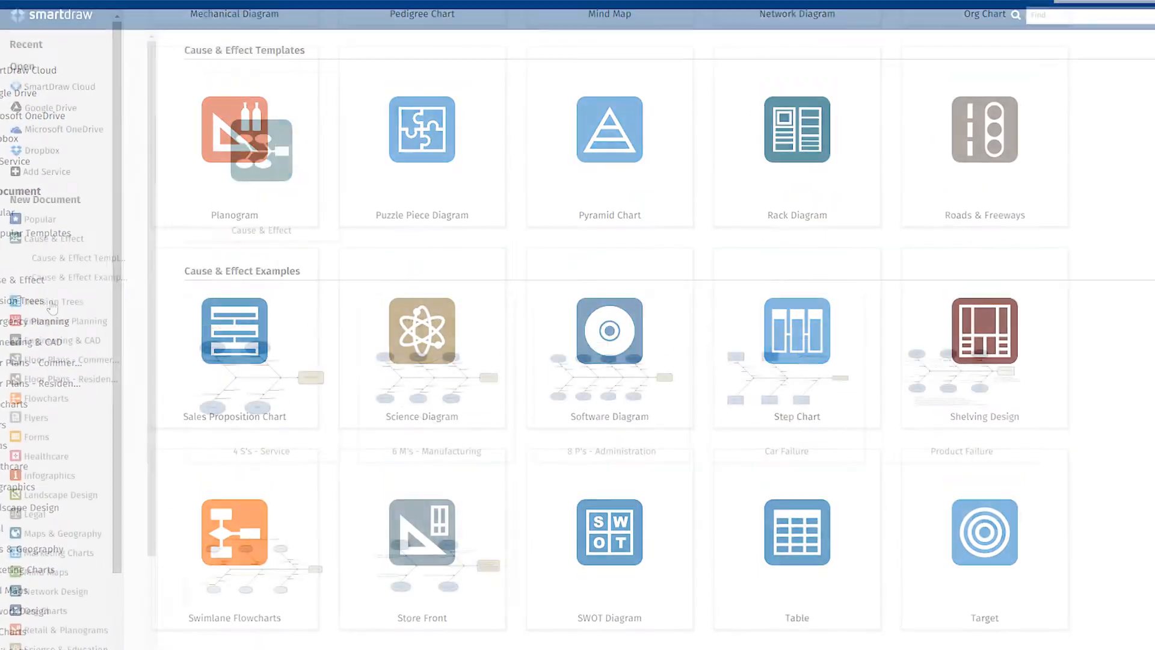
left_click(54, 316)
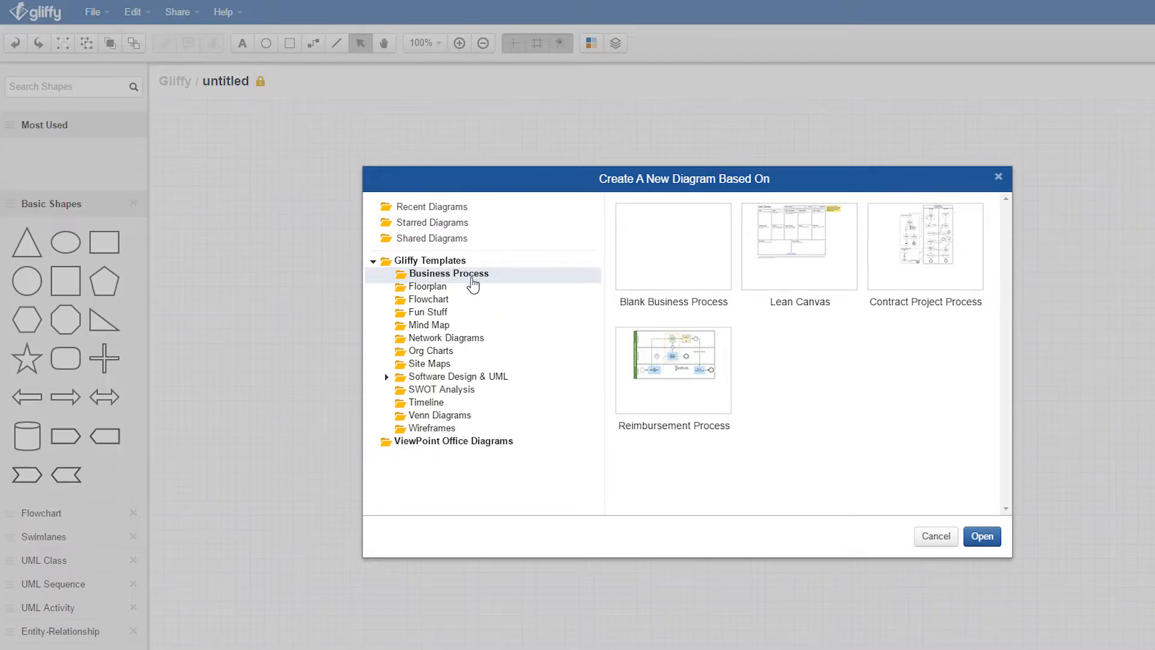
Open Gliffy's Business Process templates, such as Lean Canvas and Reimbursement Process.
left_click(429, 286)
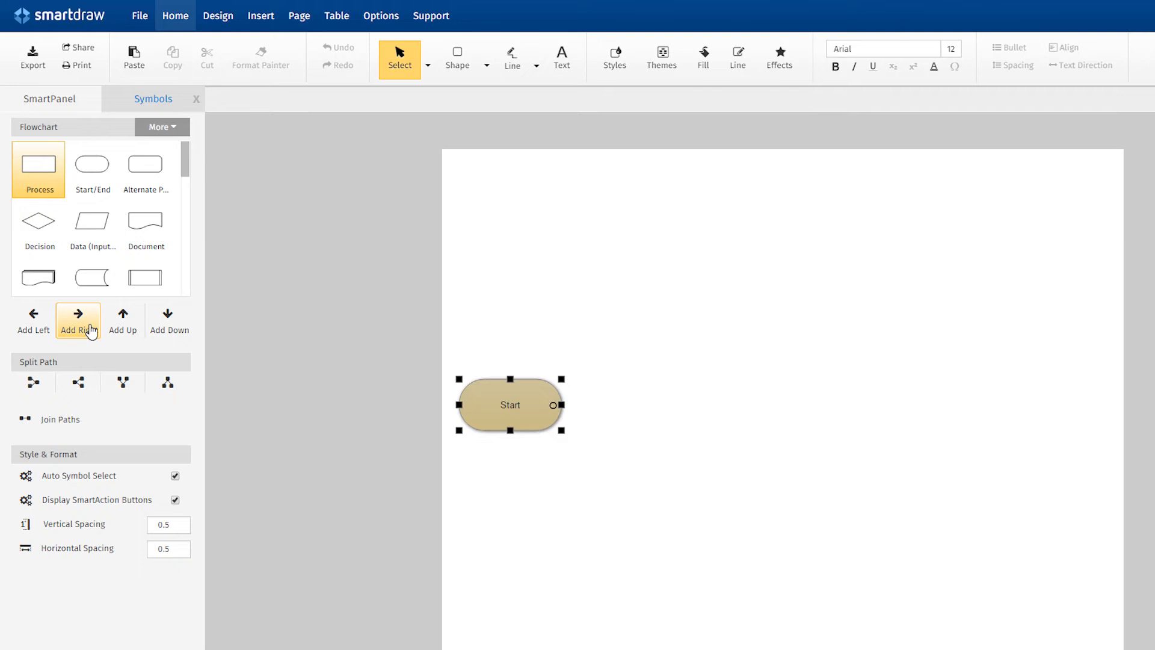
Extend Start with a process shape, a two-way split, and two more shapes rightward.
left_click(78, 320)
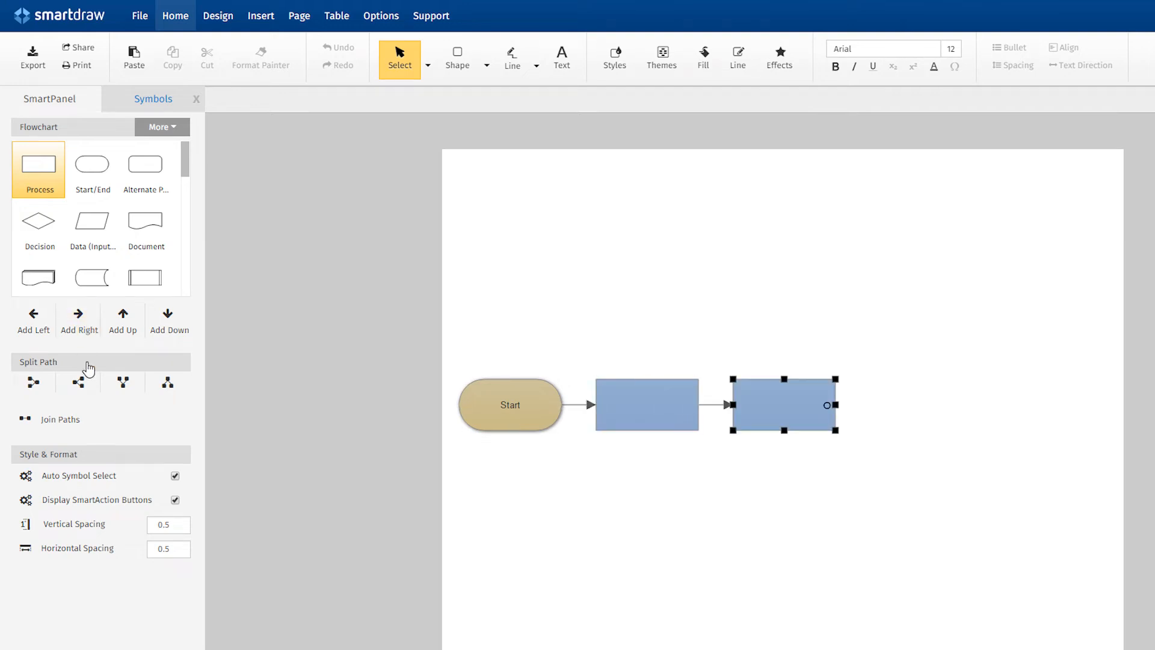
left_click(77, 383)
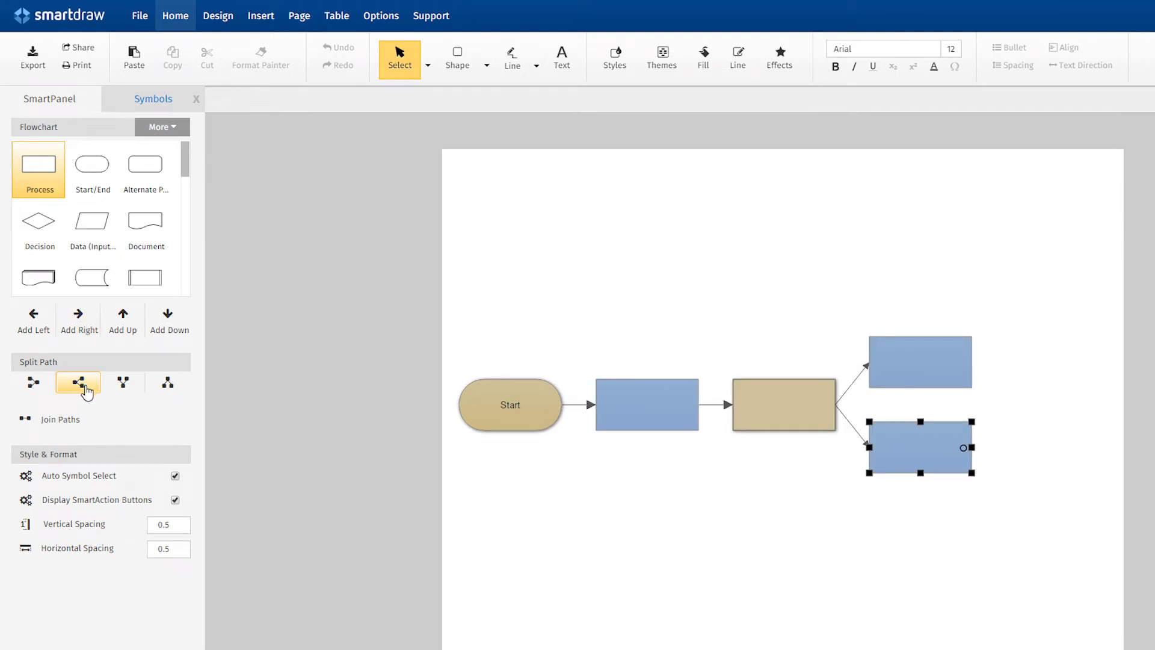
key("ctrl+Right")
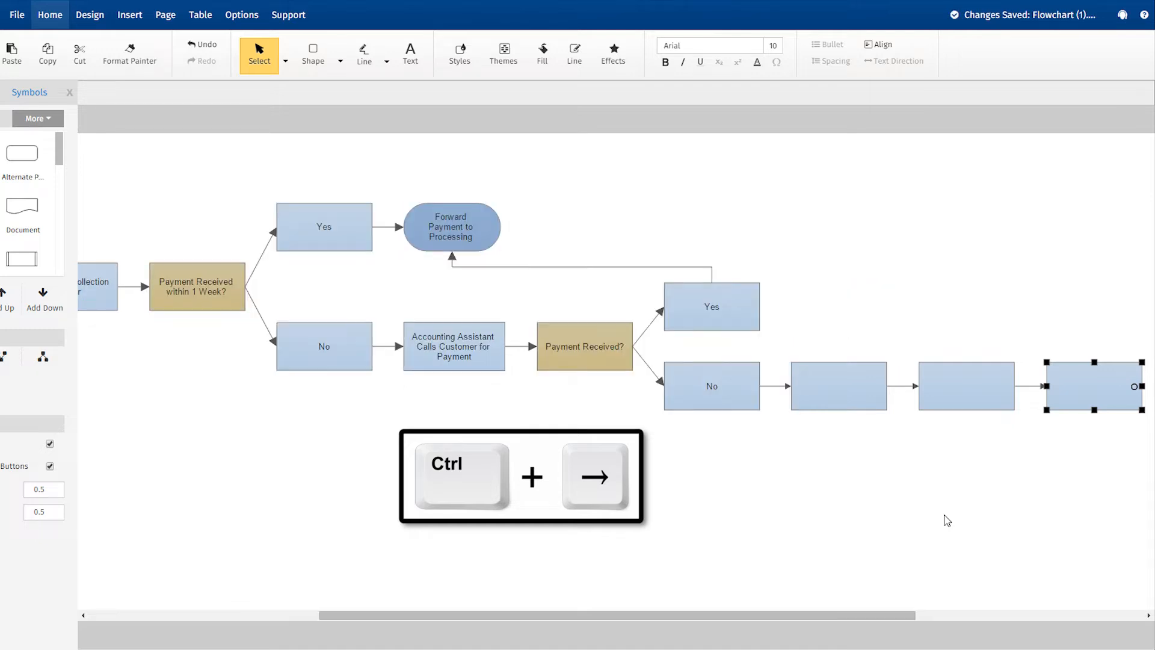
key("ctrl+Right")
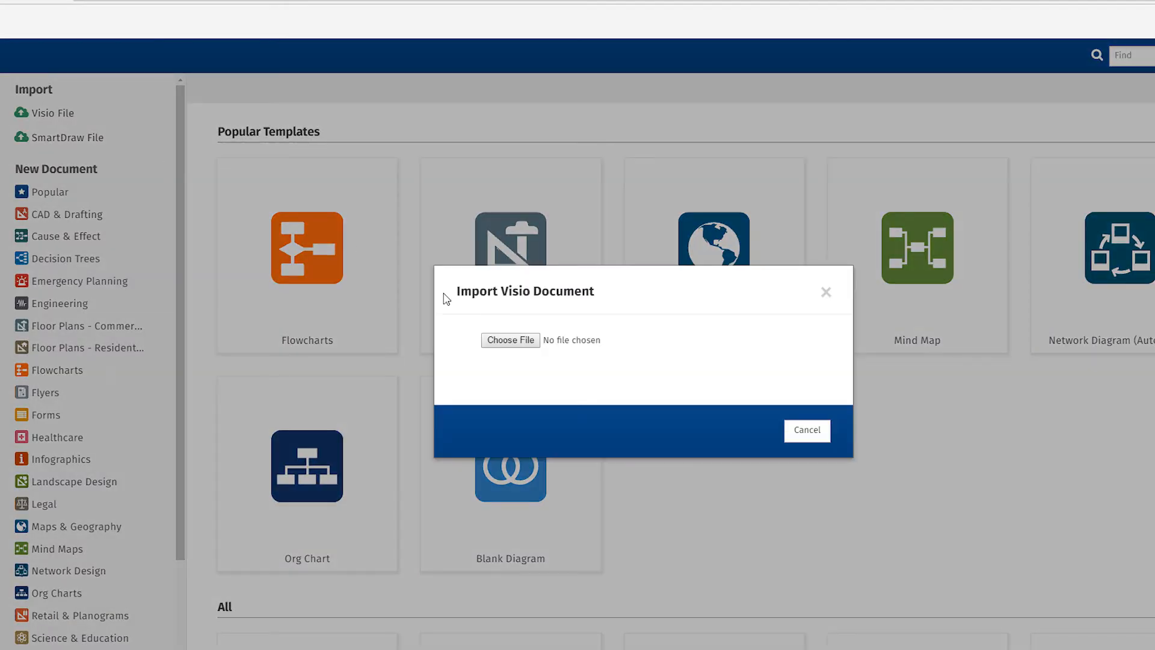
Import the Visio file Sampson Inc.vsdx into SmartDraw.
left_click(510, 340)
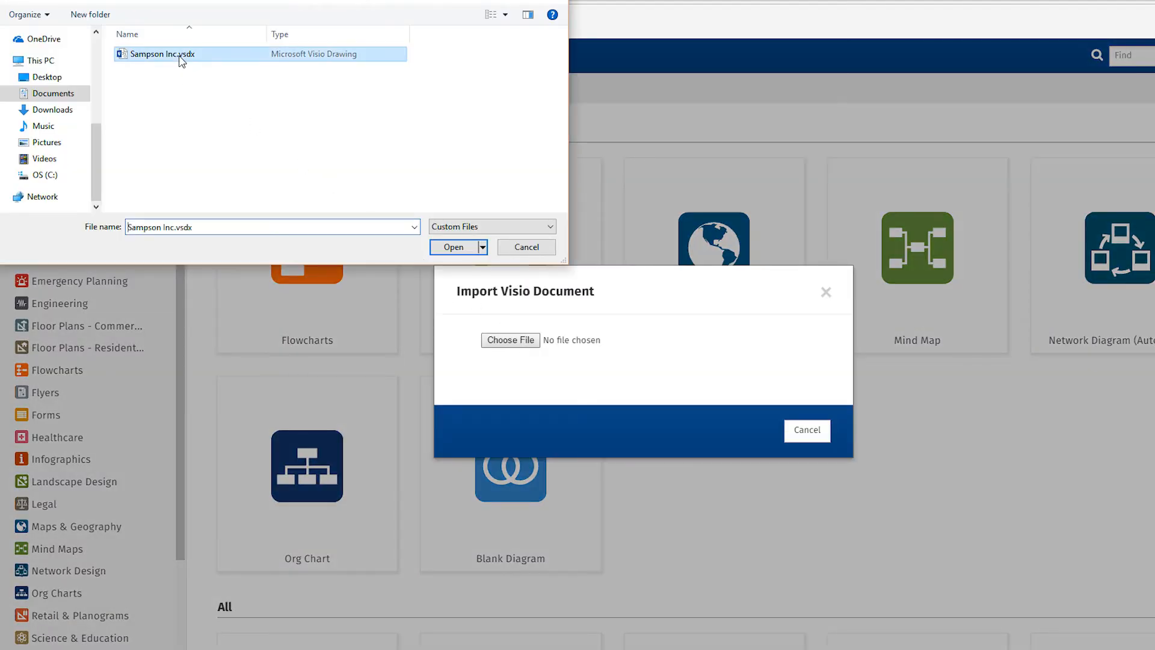
left_click(453, 247)
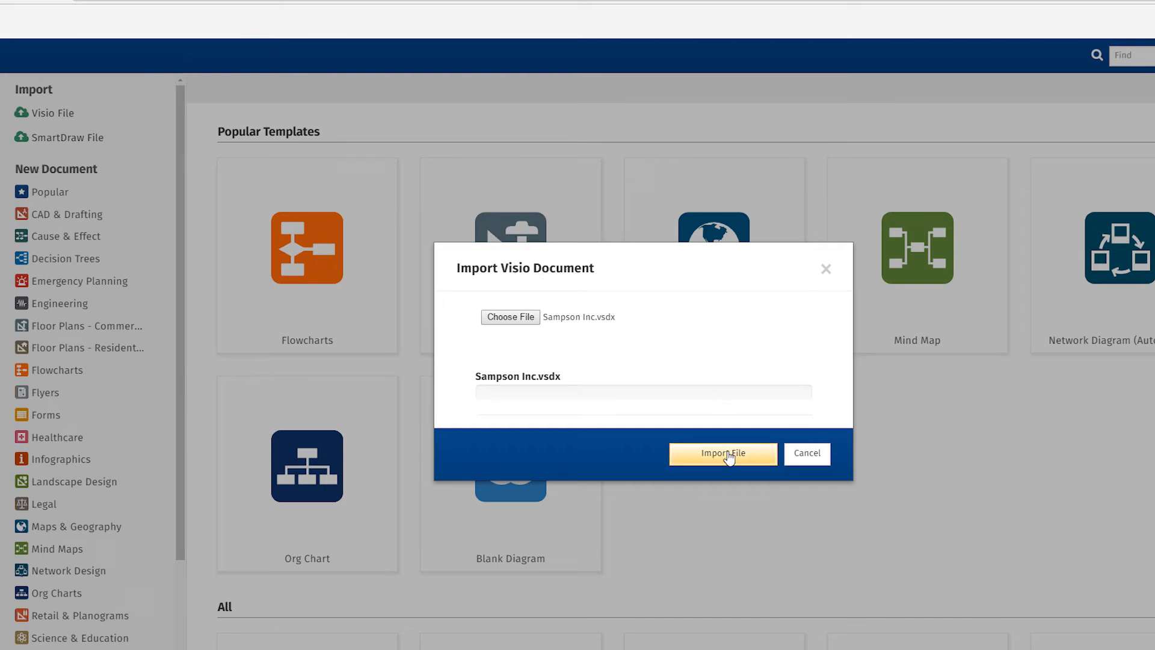
left_click(722, 454)
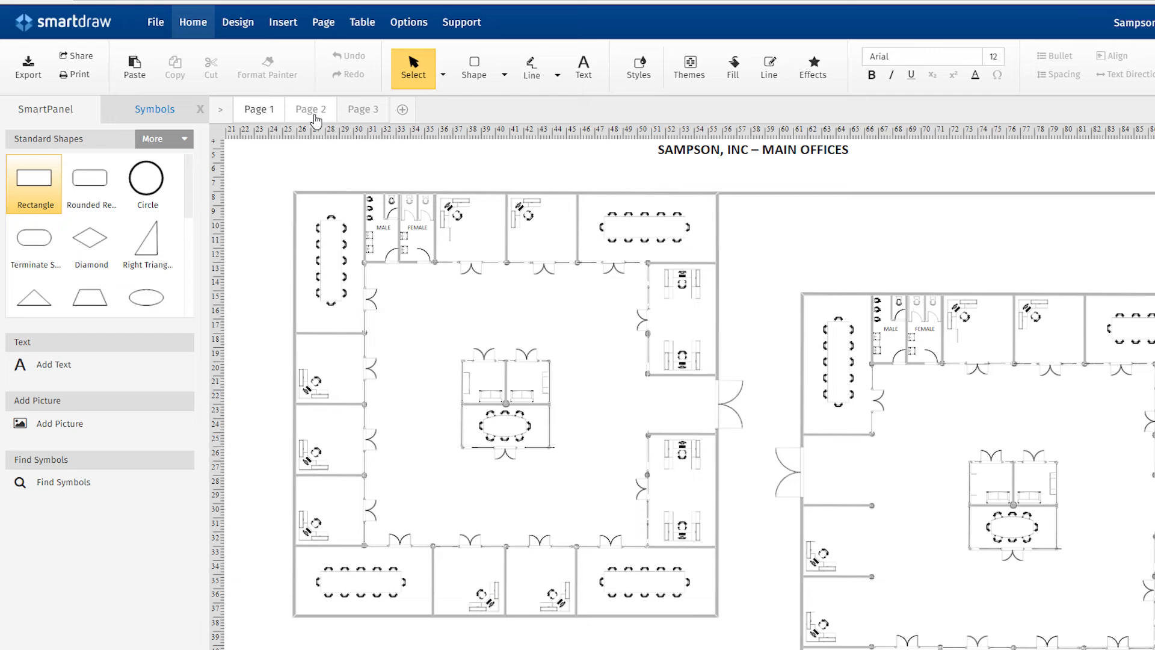
View the imported Page 2 and Page 3, then show Gliffy's floorplan templates.
left_click(362, 109)
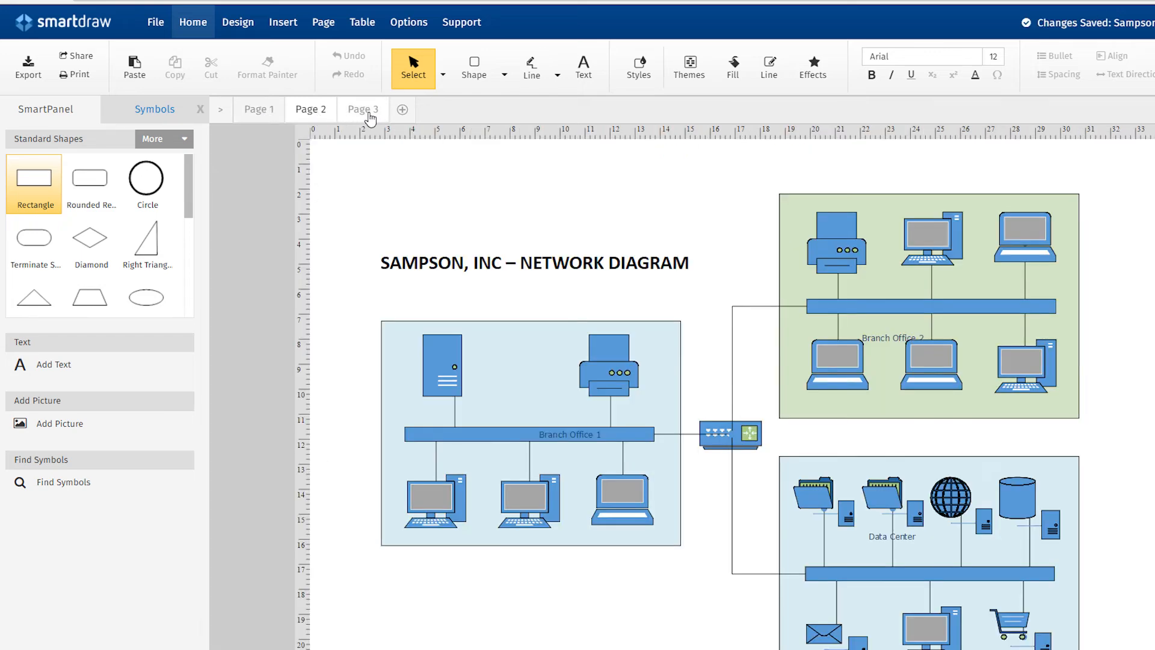
left_click(362, 109)
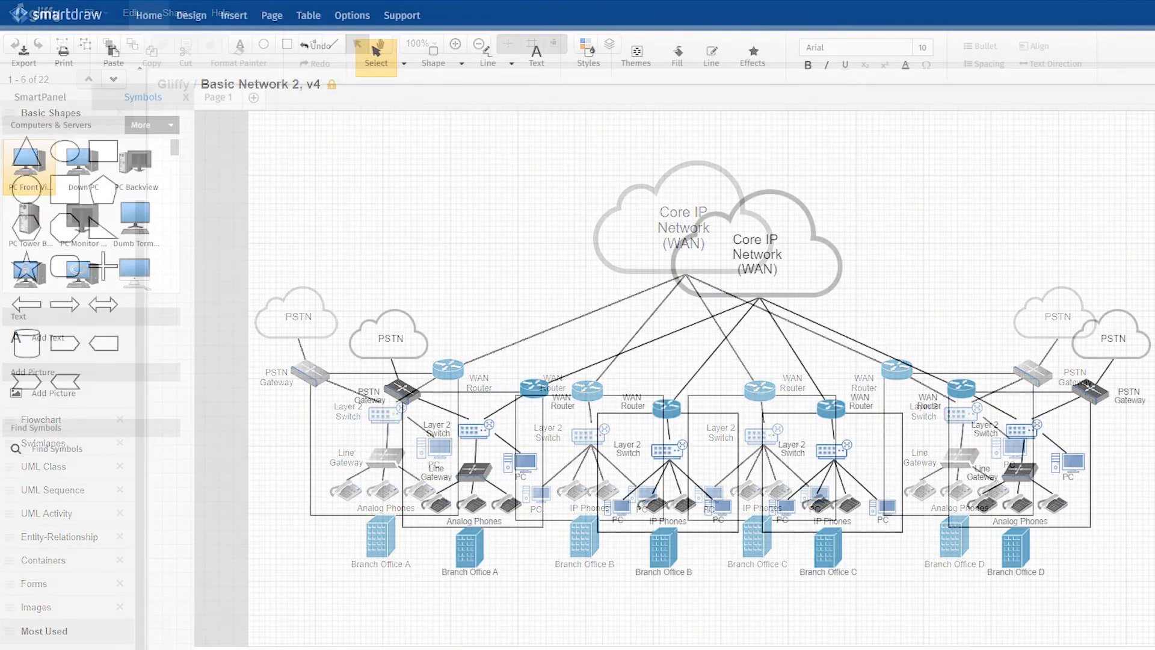
left_click(401, 15)
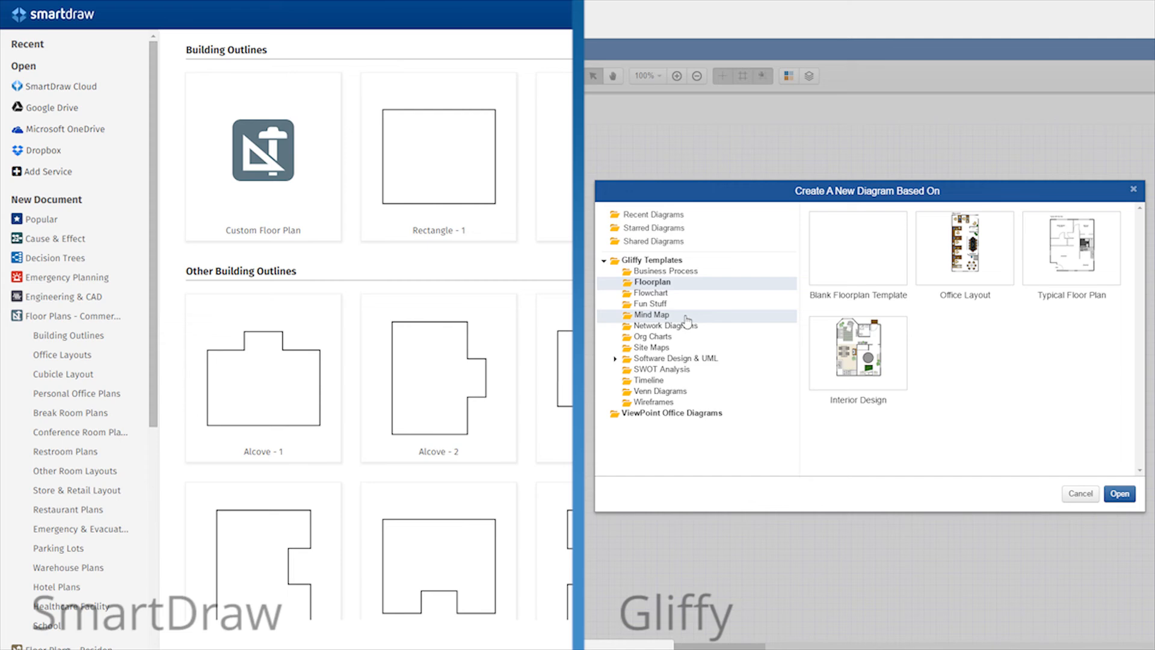
left_click(1120, 493)
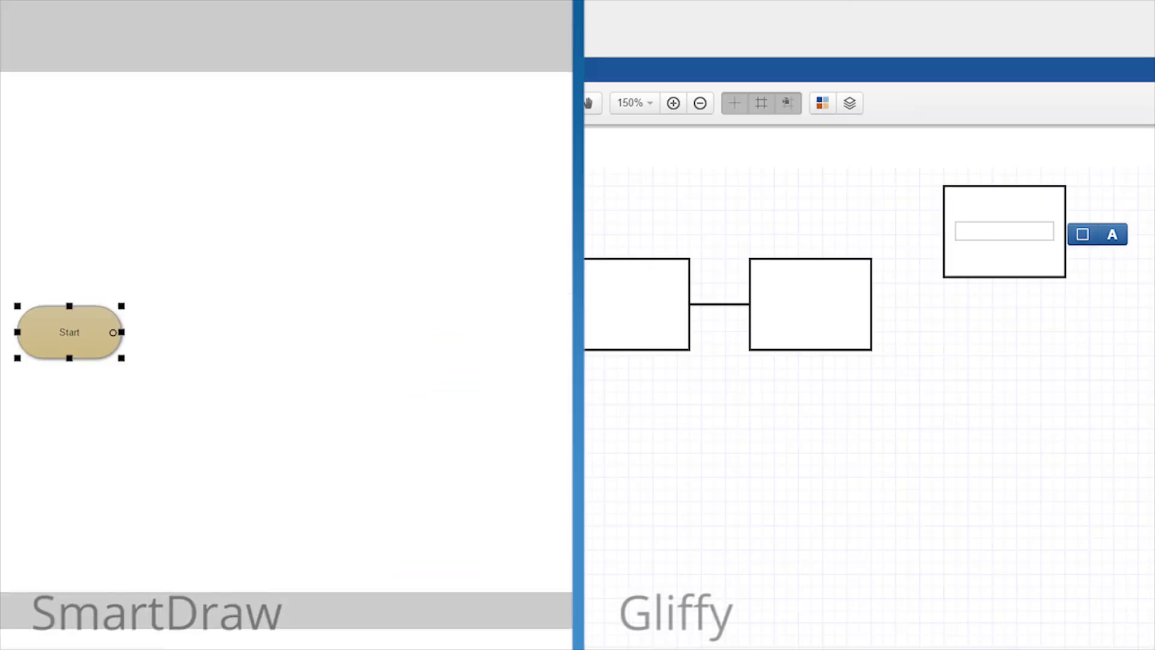